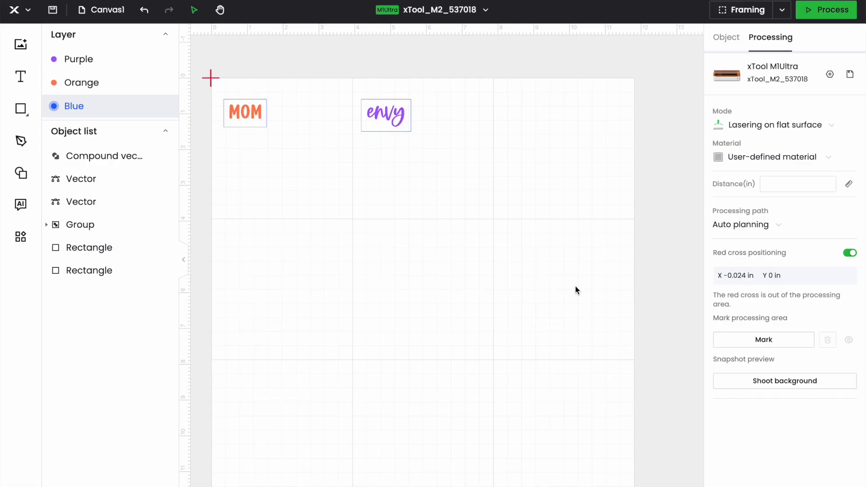
{"action": "mouse_move", "coordinate": [612, 364]}
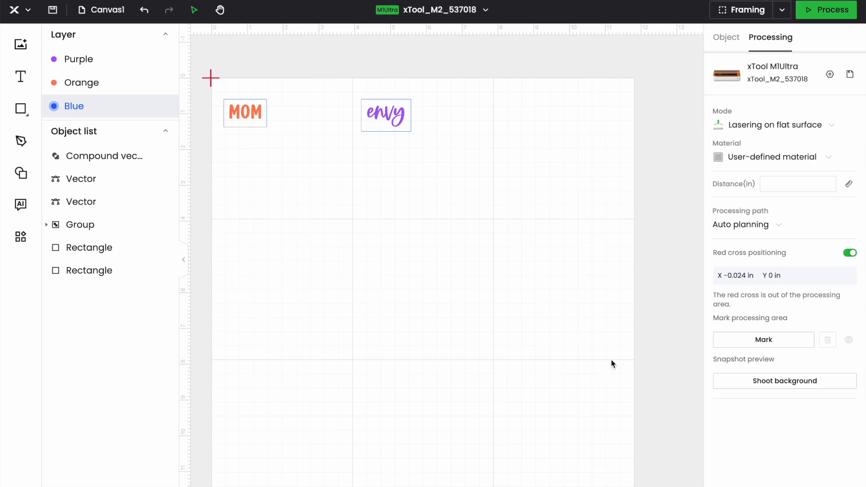
{"action": "mouse_move", "coordinate": [793, 387]}
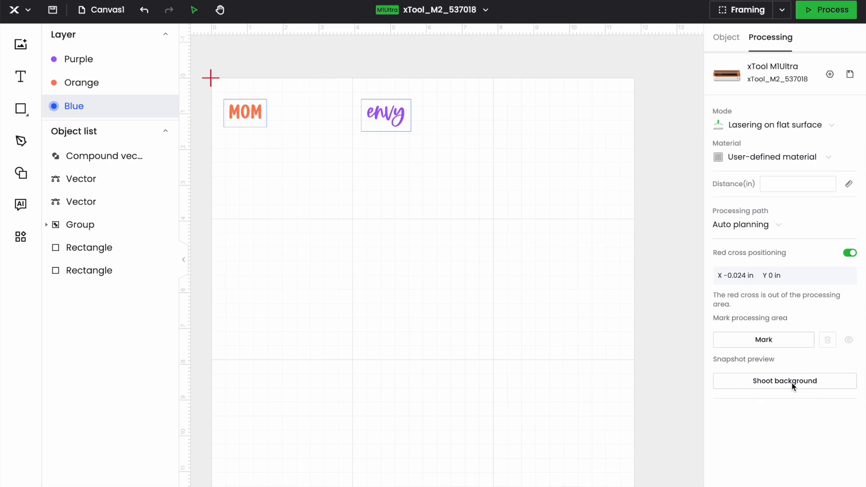
{"action": "mouse_move", "coordinate": [783, 385]}
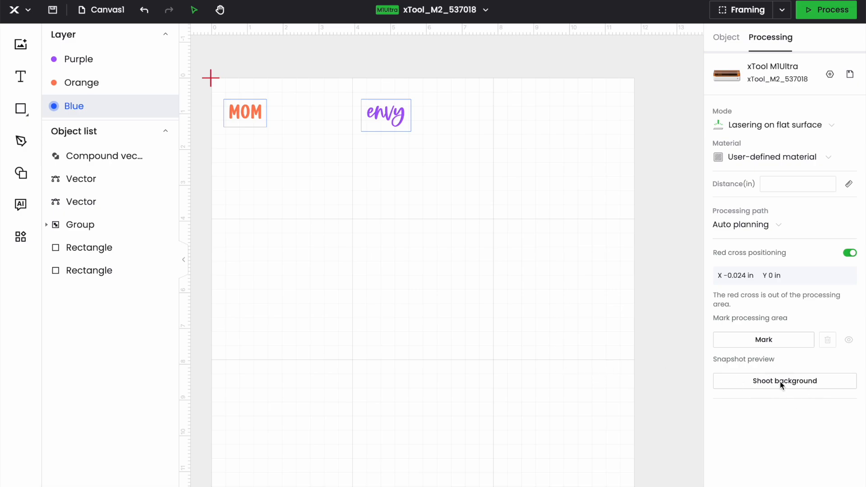
Open the Shoot background instructions from the Processing panel.
{"action": "left_click", "coordinate": [784, 381]}
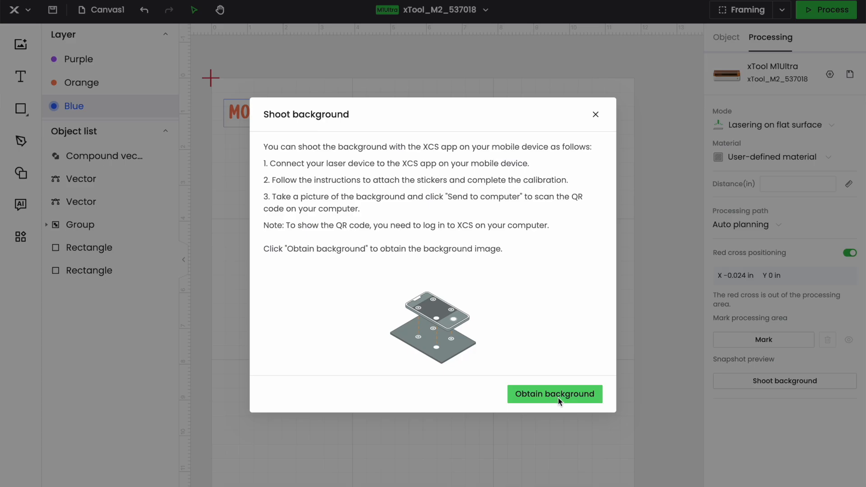
Start Obtain background on the computer and launch the xTool app on the phone.
{"action": "left_click", "coordinate": [554, 394]}
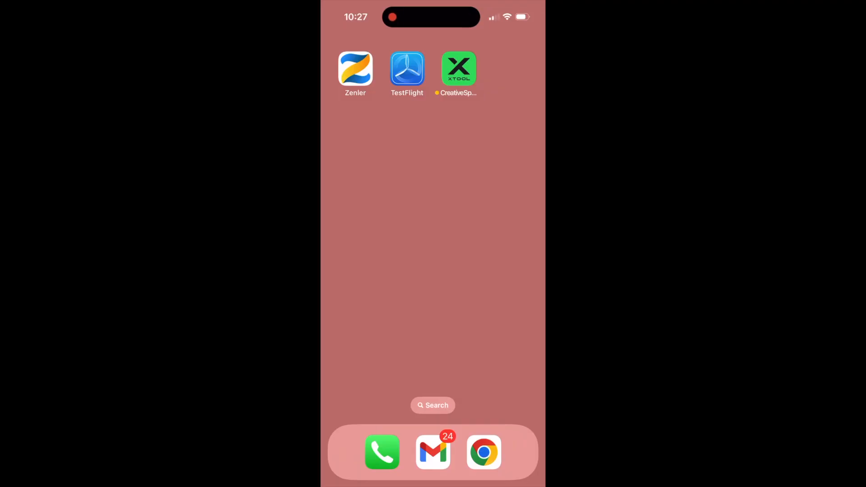
{"action": "left_click", "coordinate": [459, 68]}
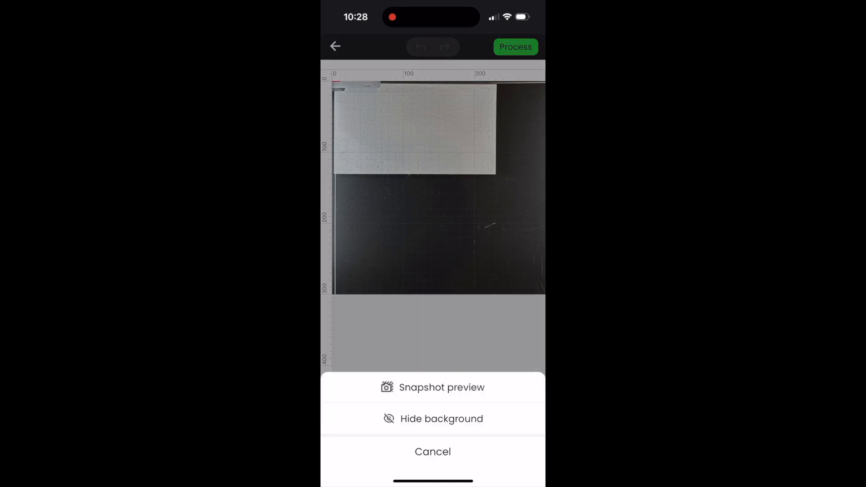
Choose Snapshot preview and continue past its instructions to the camera view.
{"action": "left_click", "coordinate": [432, 387]}
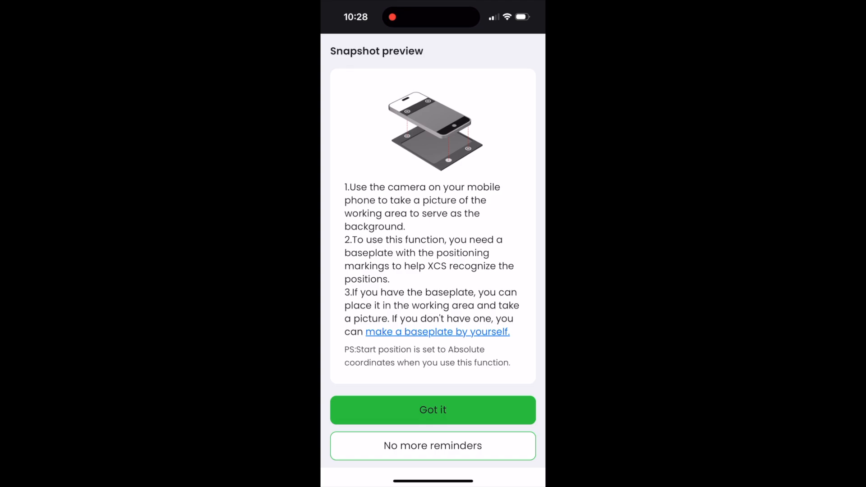
{"action": "left_click", "coordinate": [432, 409]}
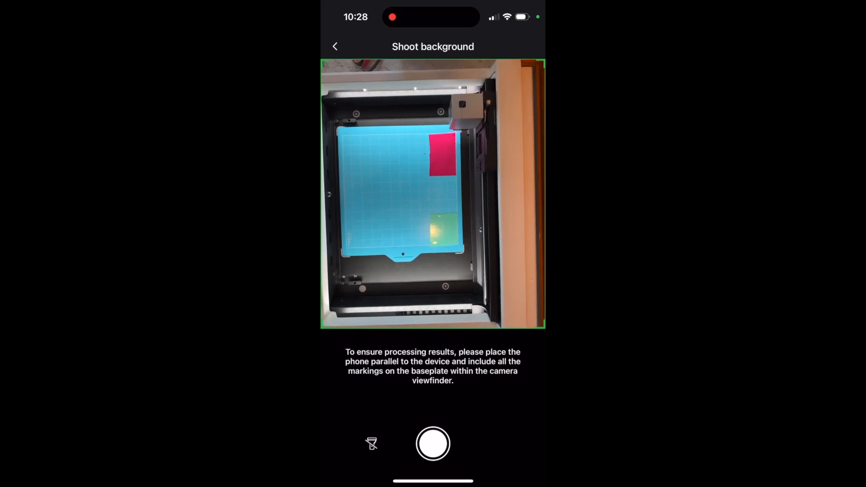
Photograph the laser bed and send the shot to the computer as the canvas background.
{"action": "left_click", "coordinate": [433, 444]}
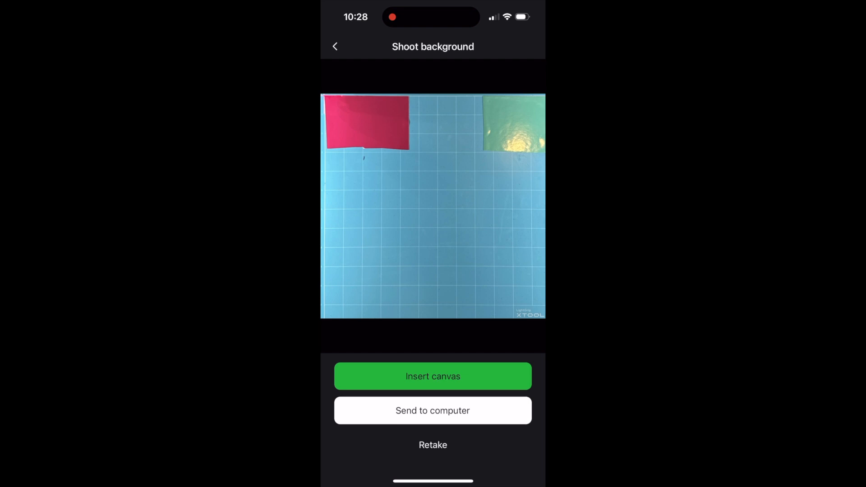
{"action": "left_click", "coordinate": [432, 411]}
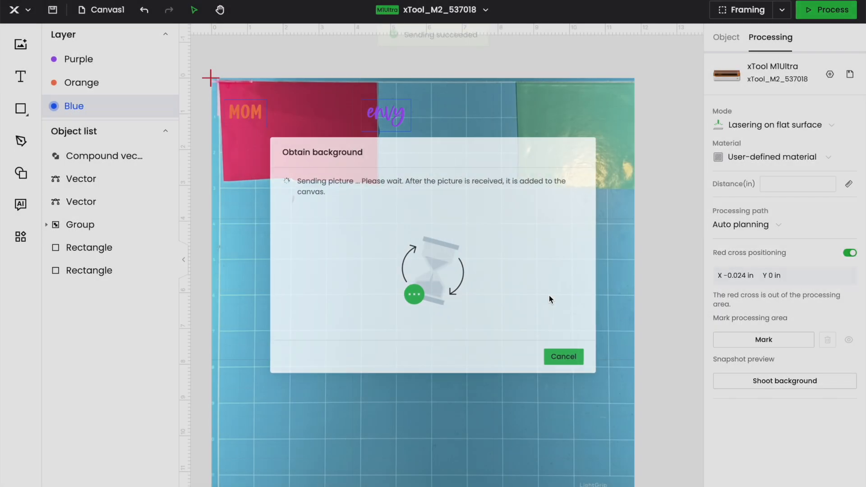